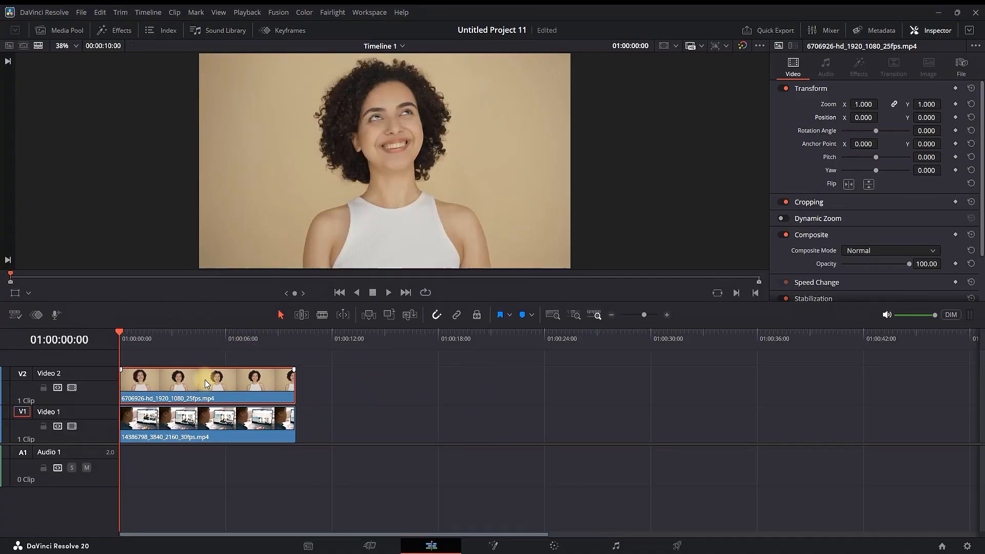
Search the Effects library for 'dve' to apply the DVE effect to the woman clip
click(114, 30)
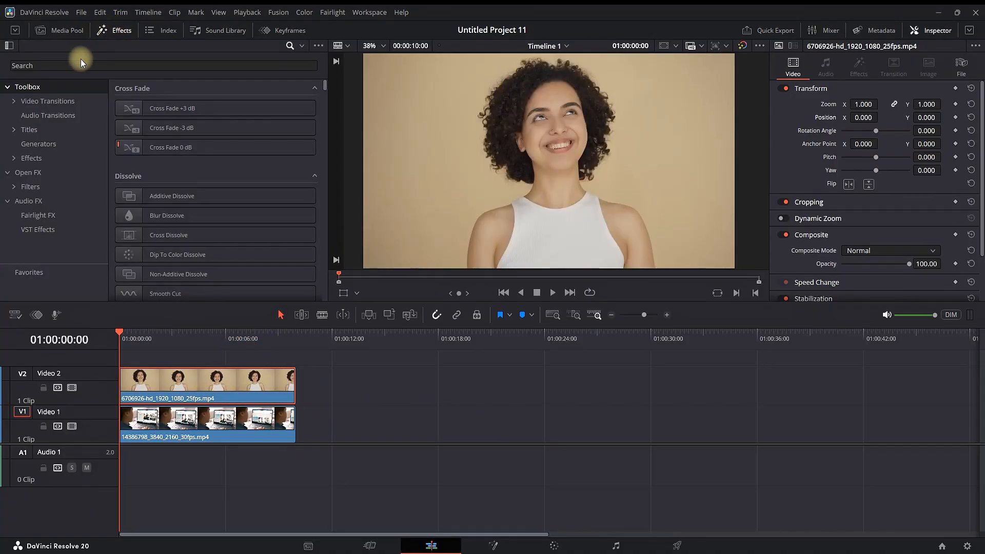
text(dve)
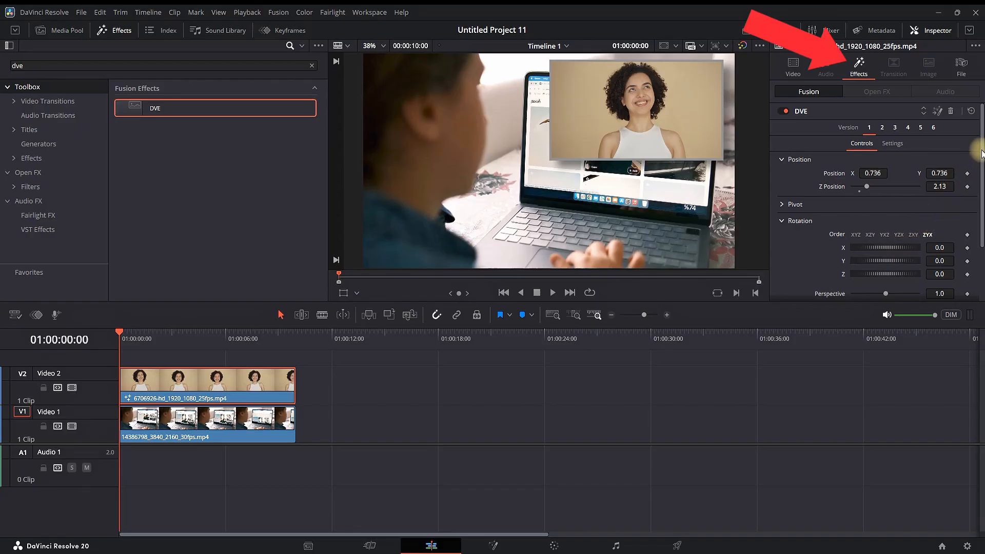
Crop the woman overlay's sides and position it at X 0.88, Y 0.249, Z 3.46
scroll(down, 3)
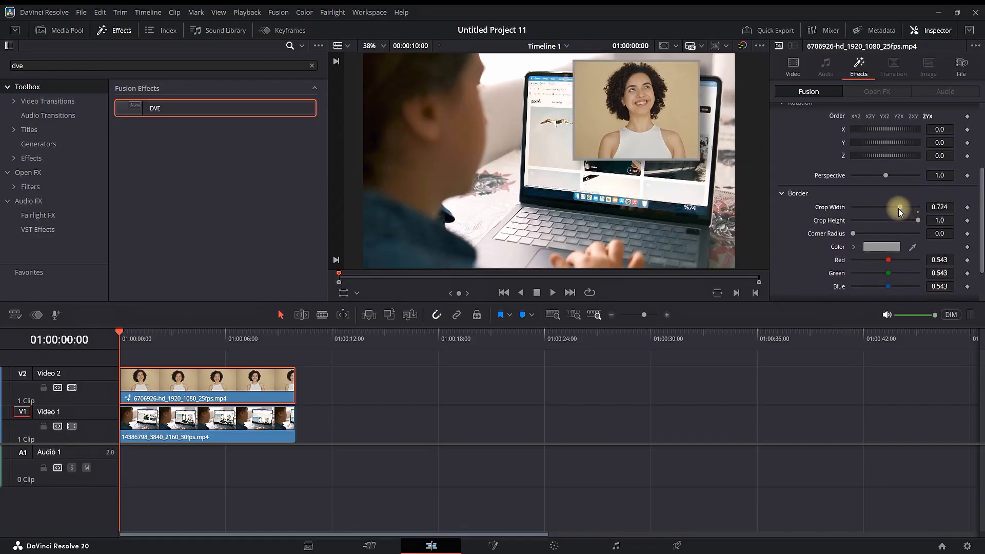
drag(898, 208, 892, 207)
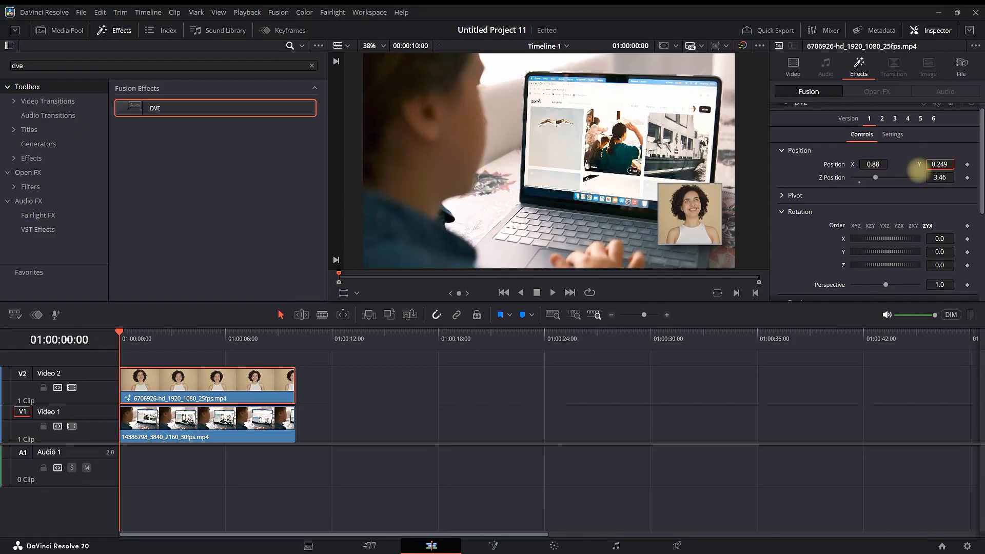
scroll(down, 3)
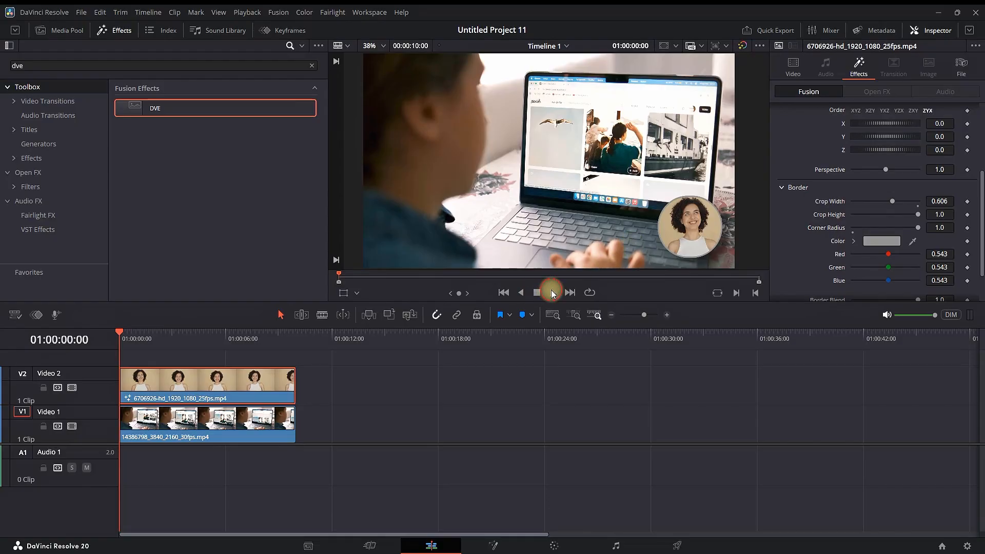
Set DVE border Crop Width to 0.606 and Corner Radius to 1.0
click(551, 292)
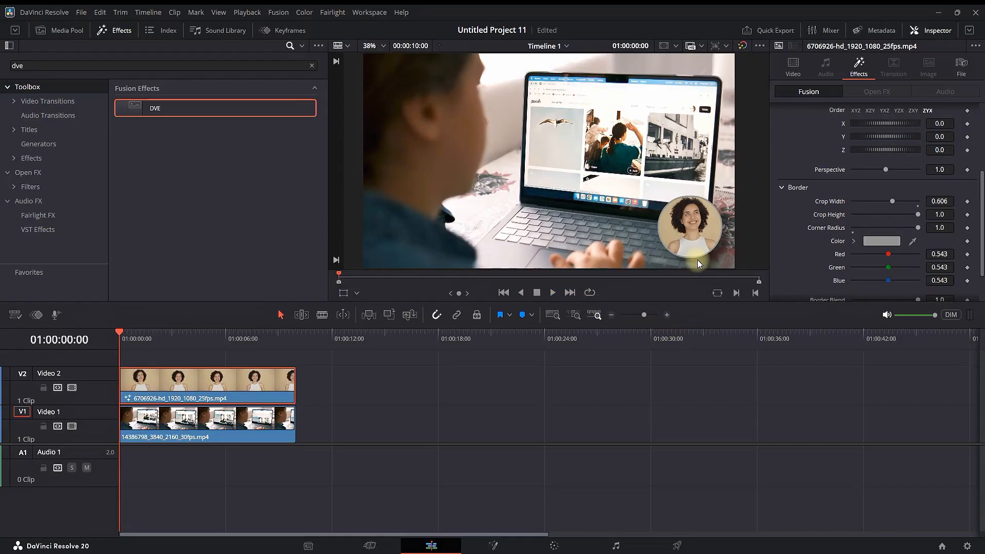
Set the DVE border colour to pure red (R 1.0, G 0, B 0) and play the preview
click(881, 241)
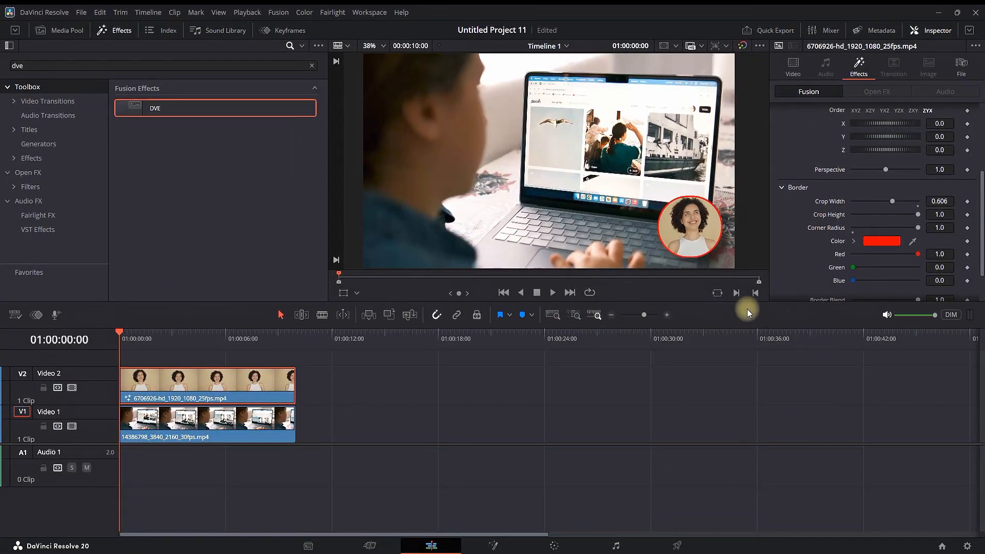
click(552, 292)
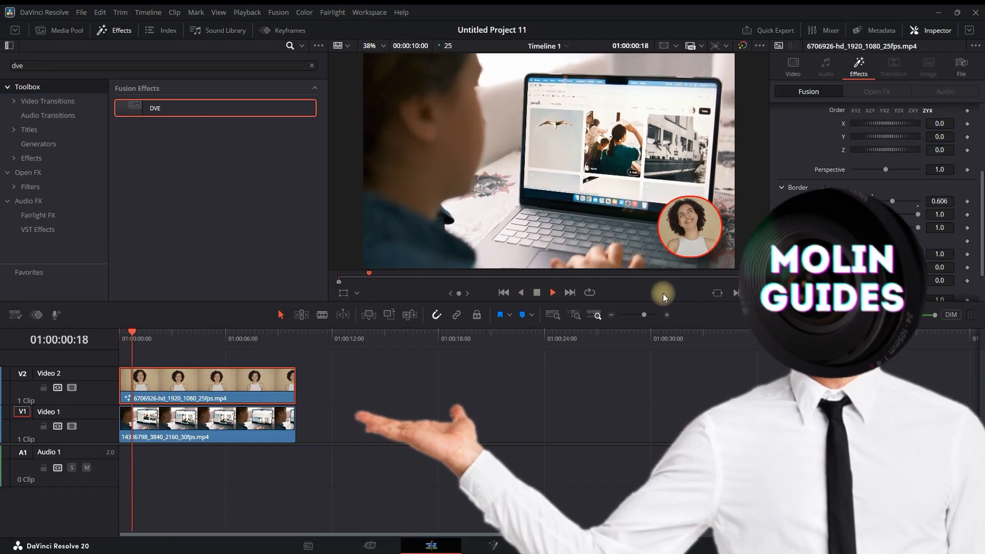